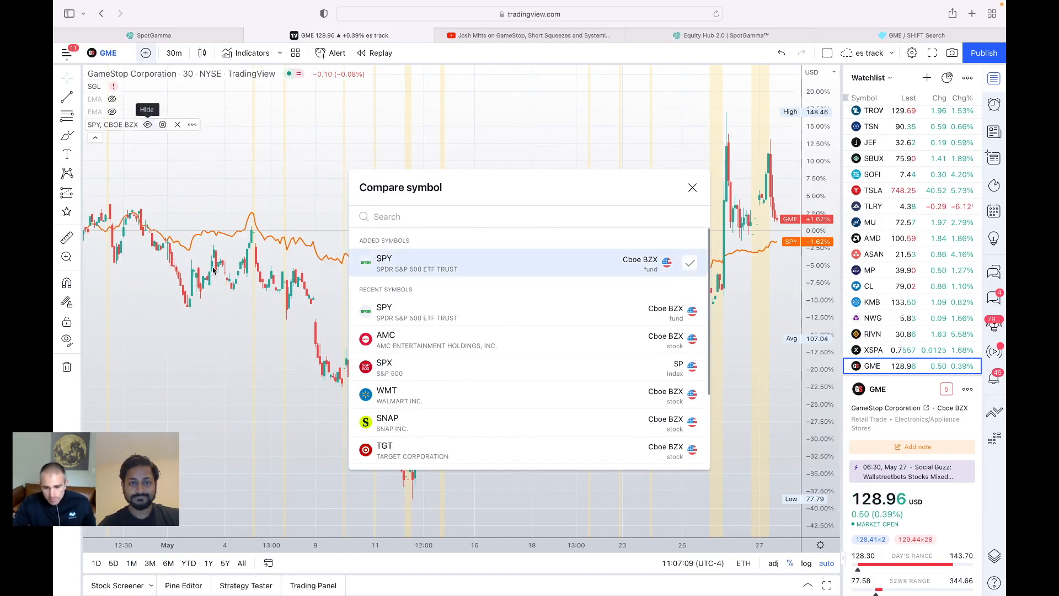
Step: Close the Compare symbol dialog so GME and SPY percentage lines show on the chart
click(692, 187)
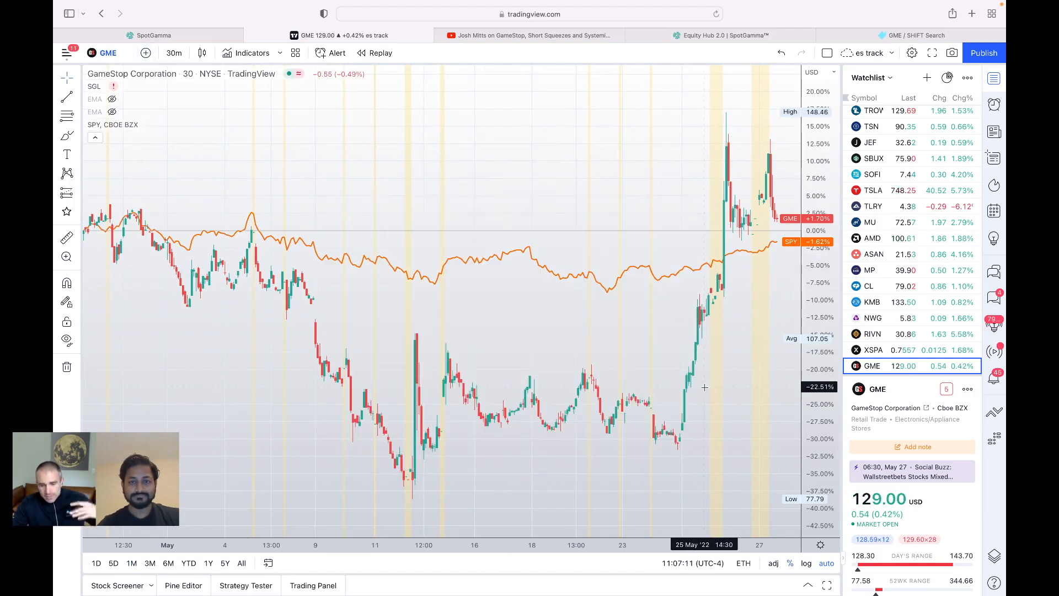
mouse_move(683, 367)
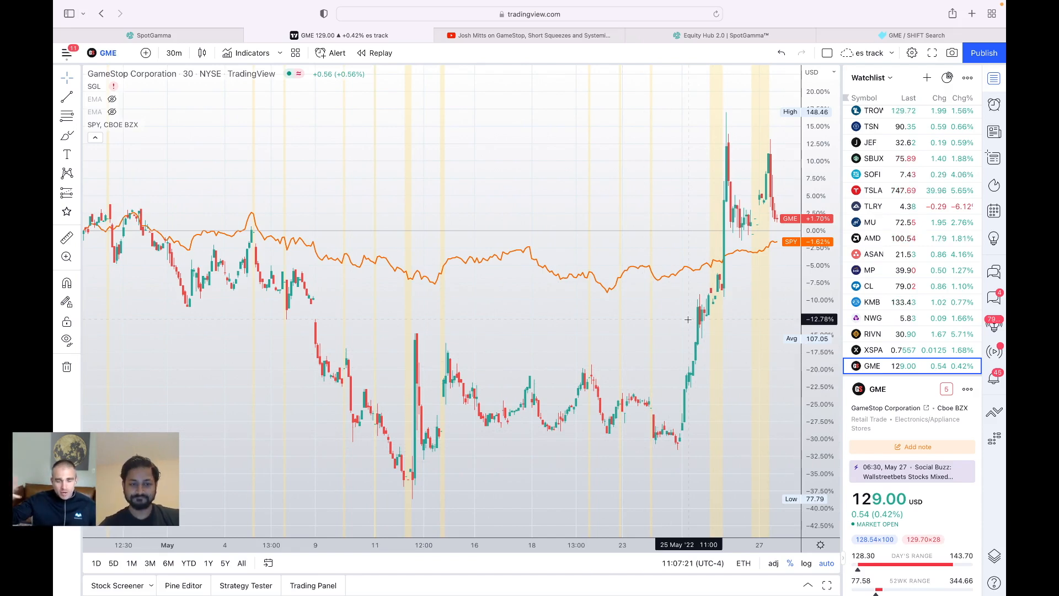
mouse_move(687, 323)
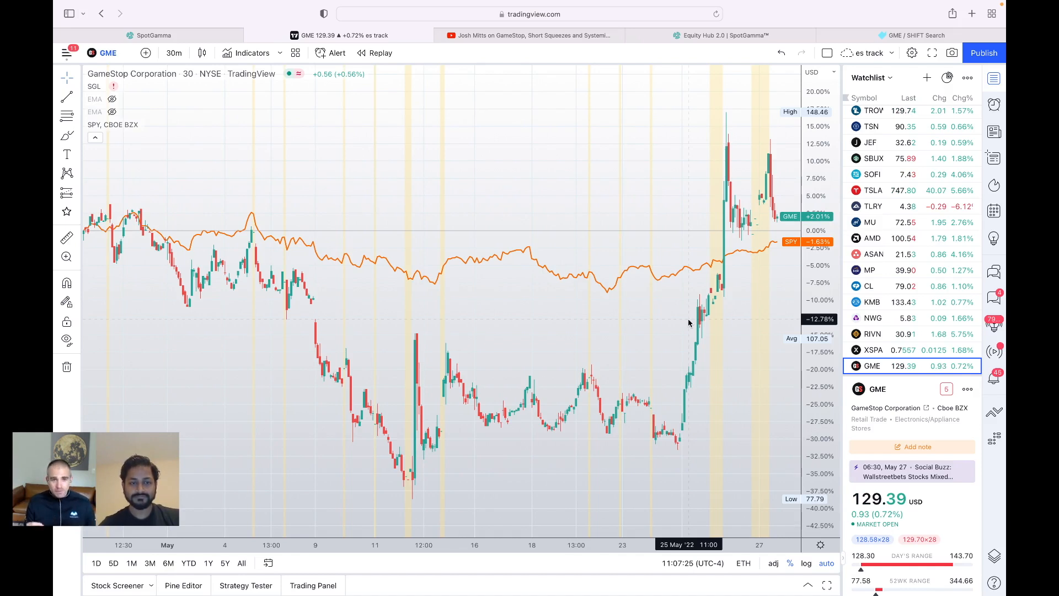
mouse_move(435, 317)
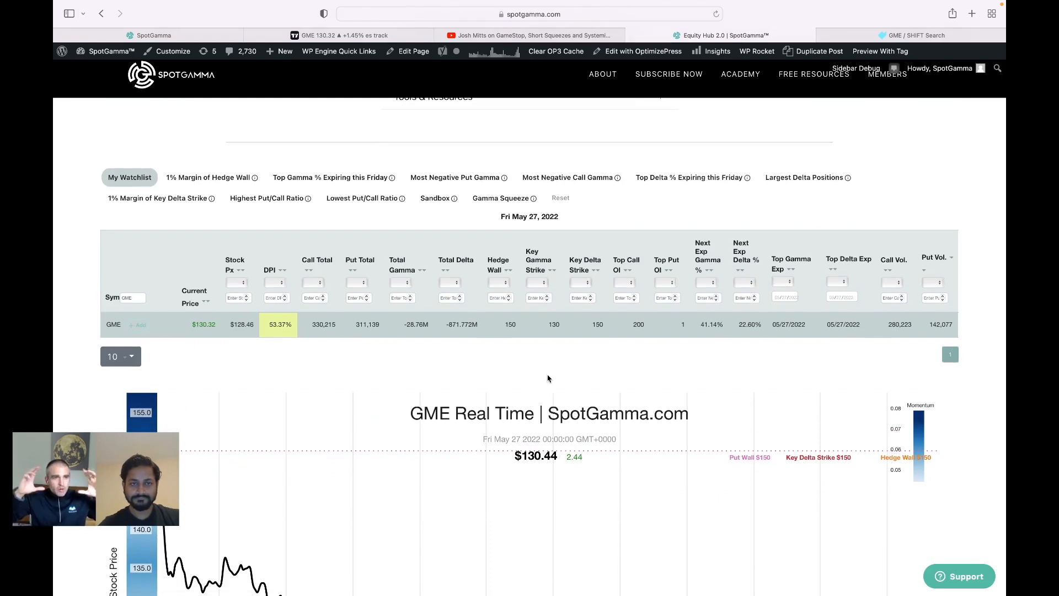
mouse_move(589, 346)
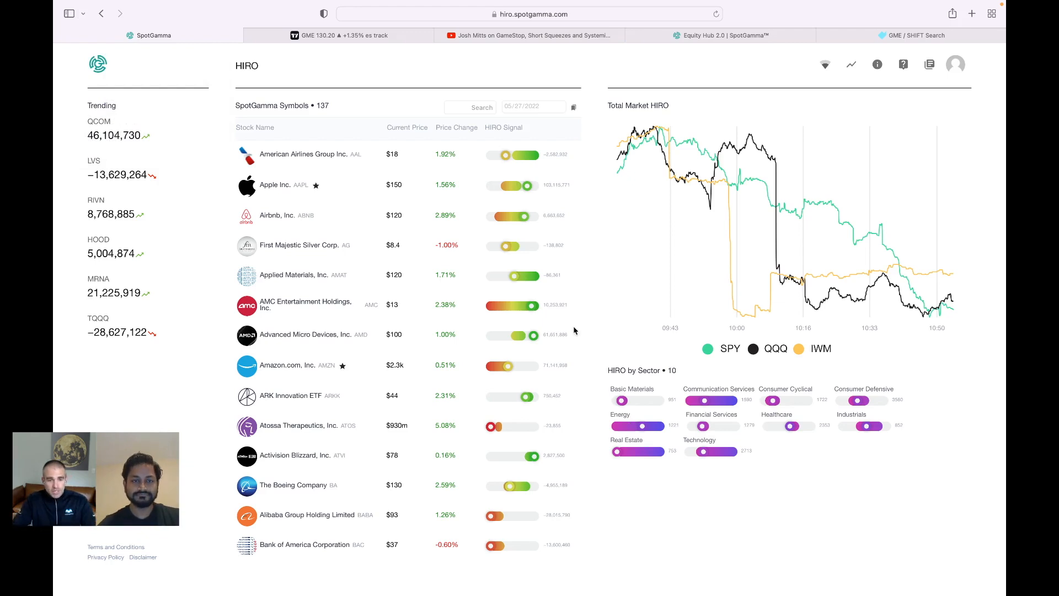
Step: Filter the HIRO symbol list to GME and load its HIRO vs Stock Price chart
text(GME)
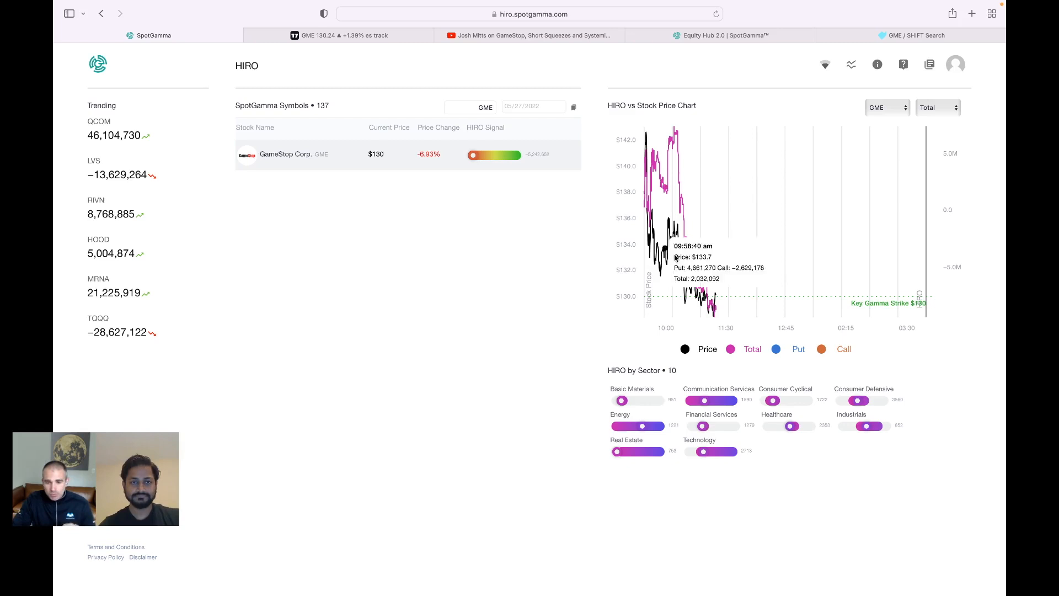
mouse_move(685, 152)
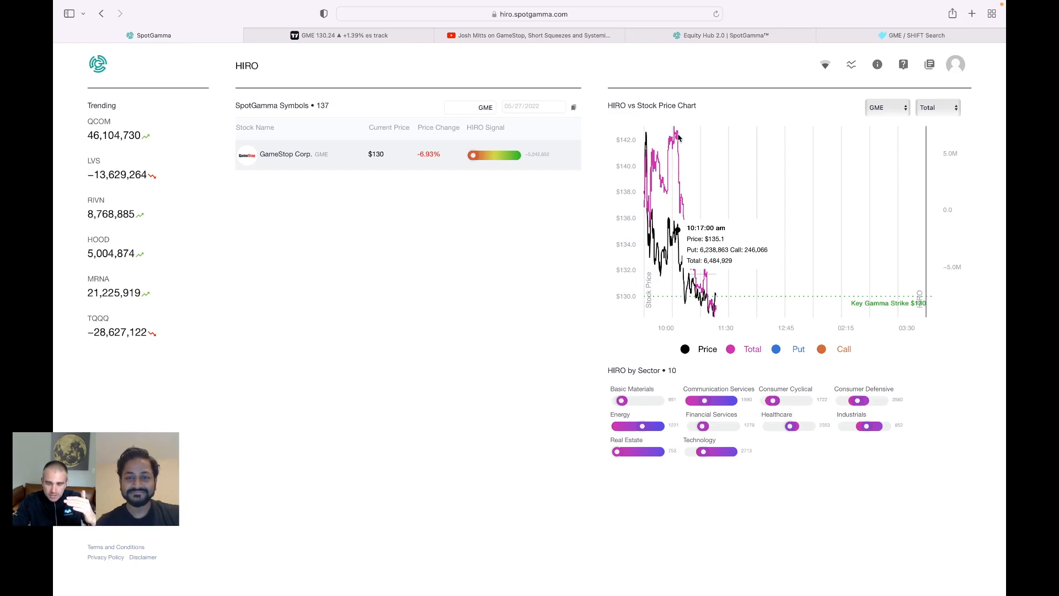
mouse_move(715, 294)
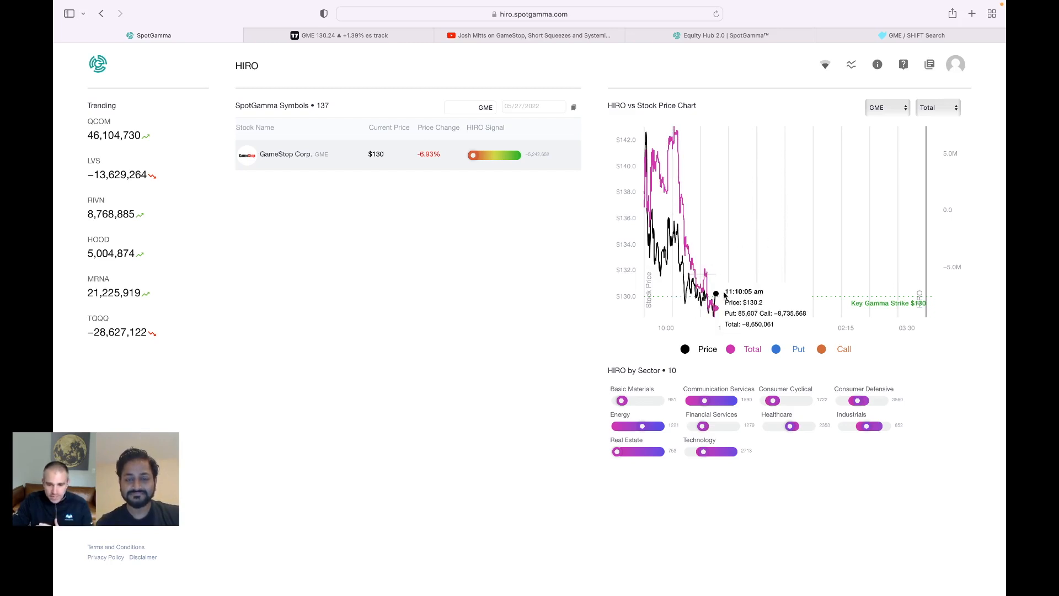
Step: Switch GameStop's HIRO flow display from Total to separate Put/Call lines
click(938, 107)
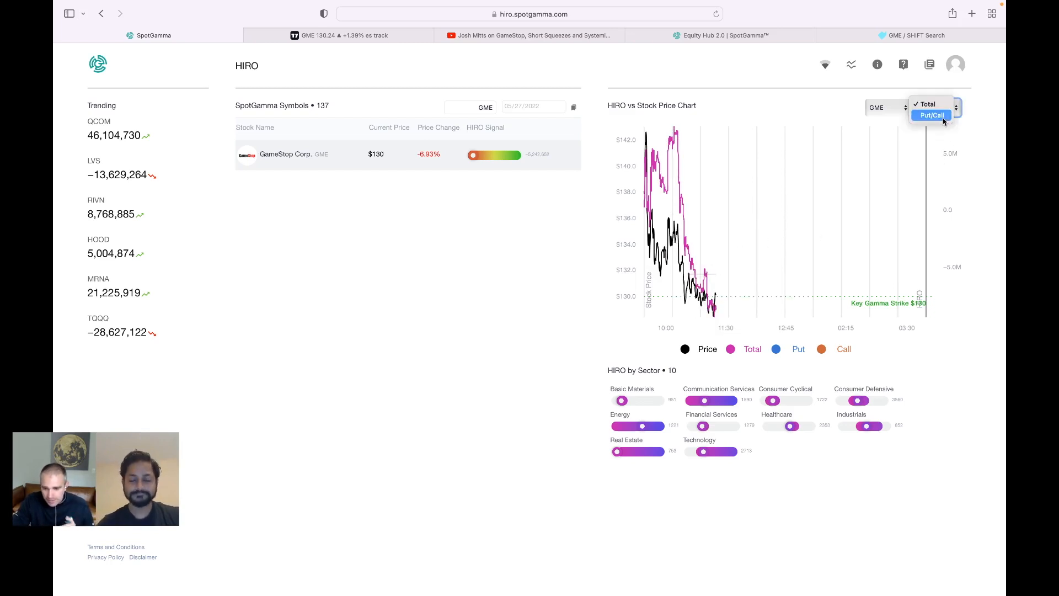
click(931, 113)
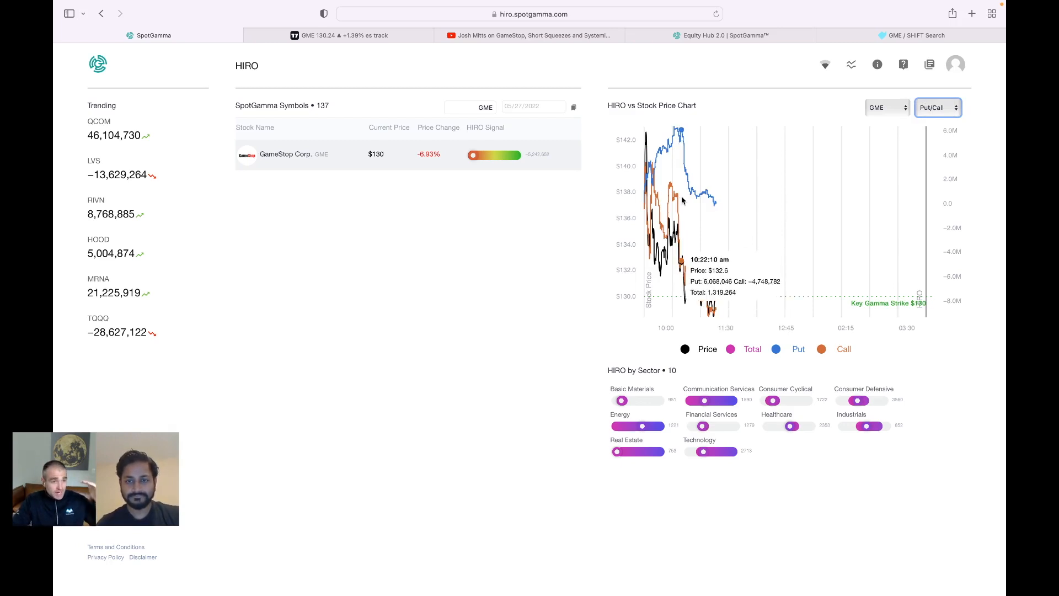
mouse_move(707, 222)
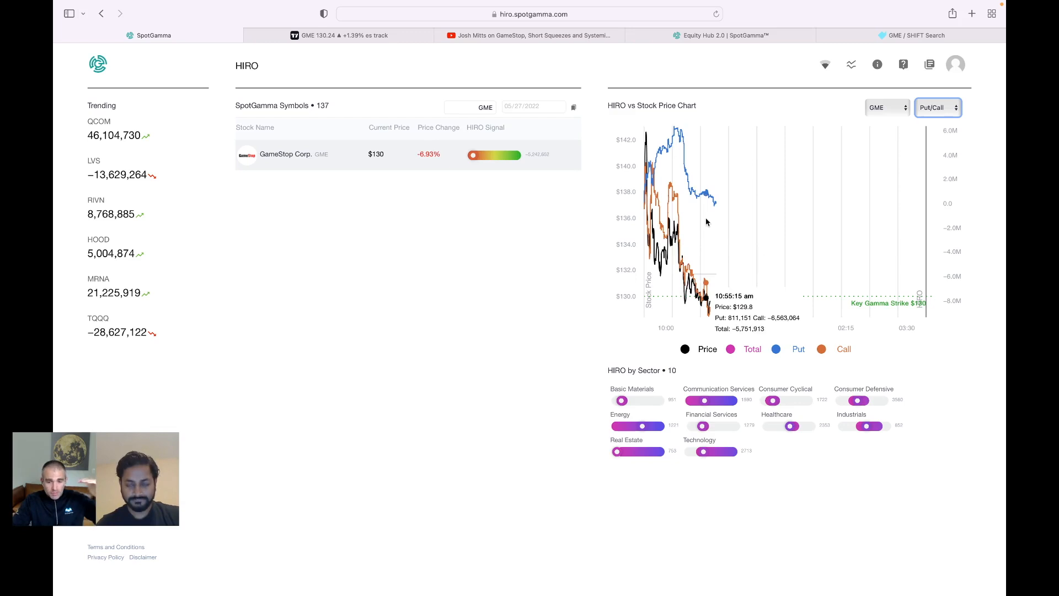
mouse_move(712, 191)
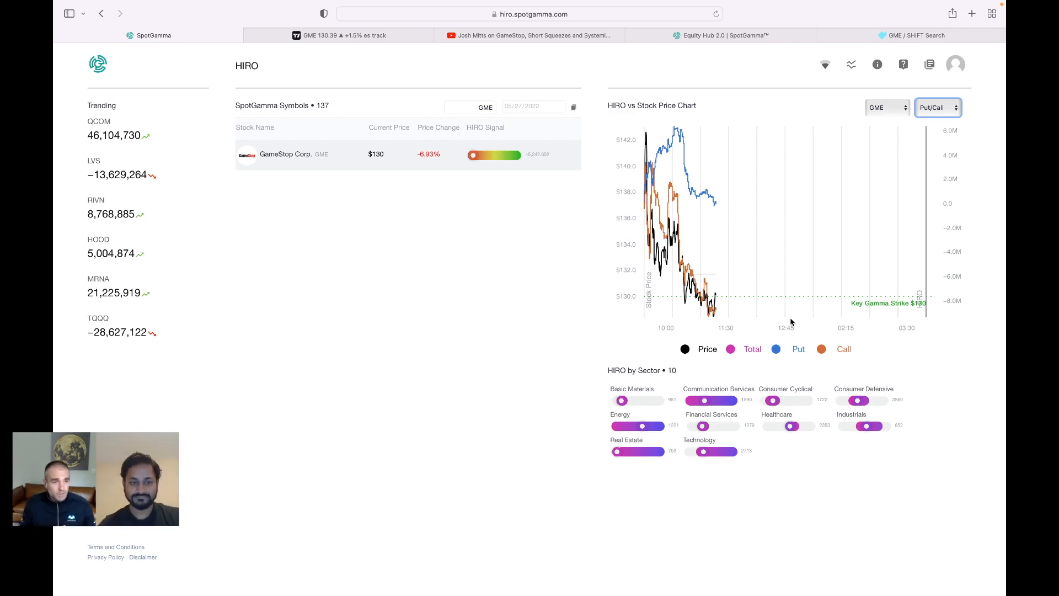
mouse_move(707, 199)
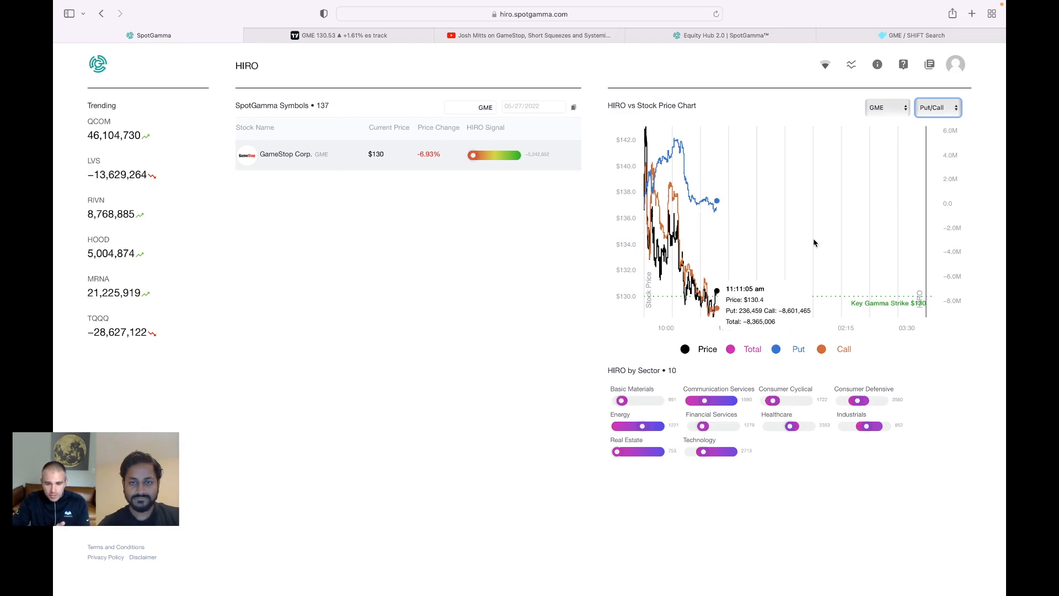
mouse_move(687, 211)
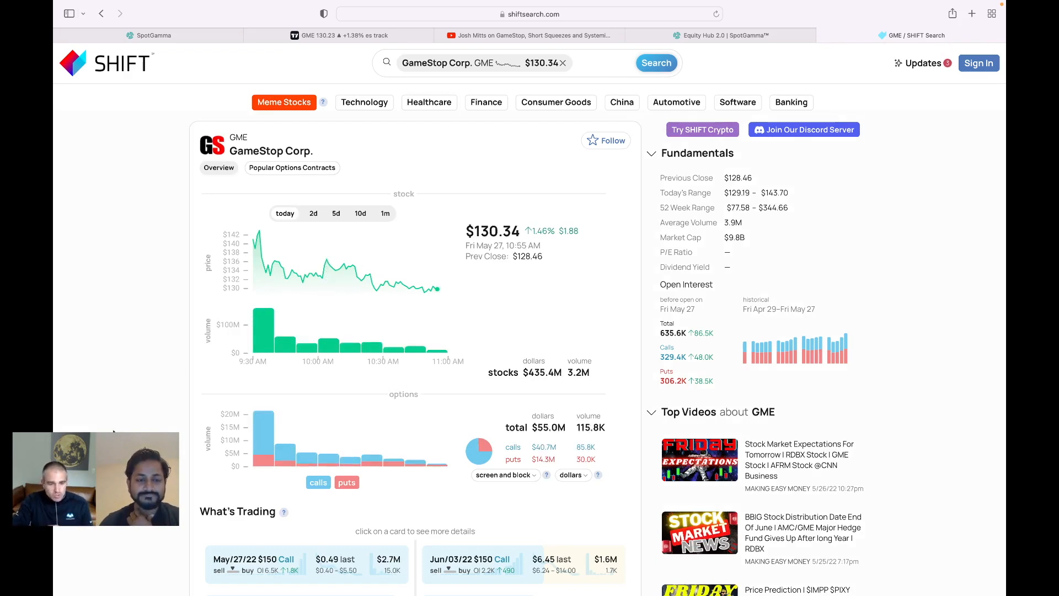
Step: Switch to the GME SHIFT Search tab and clear the 10:00 am interval selection
scroll(down, 3)
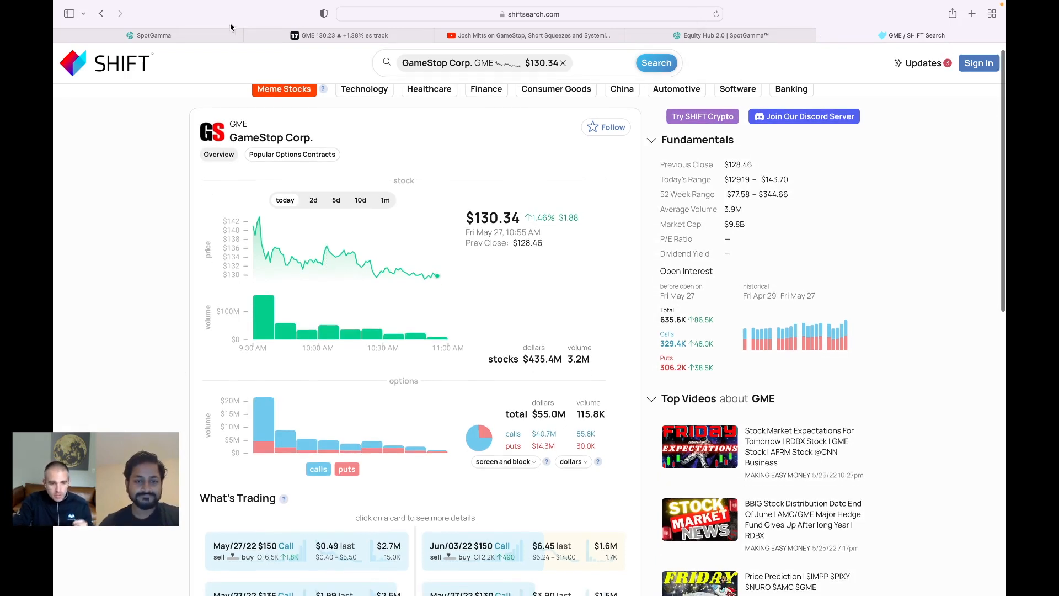
click(150, 36)
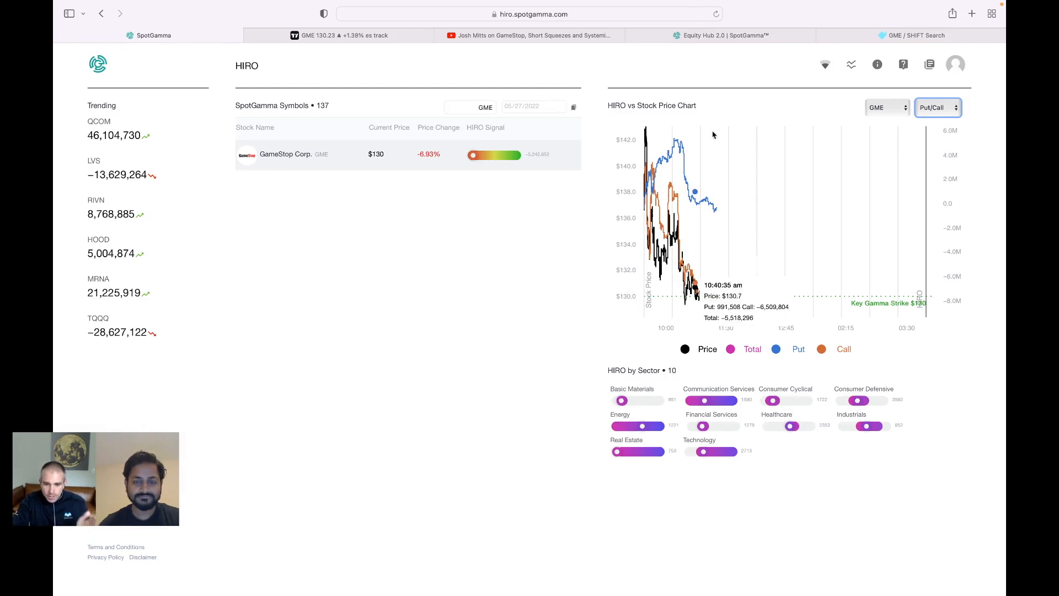
click(916, 36)
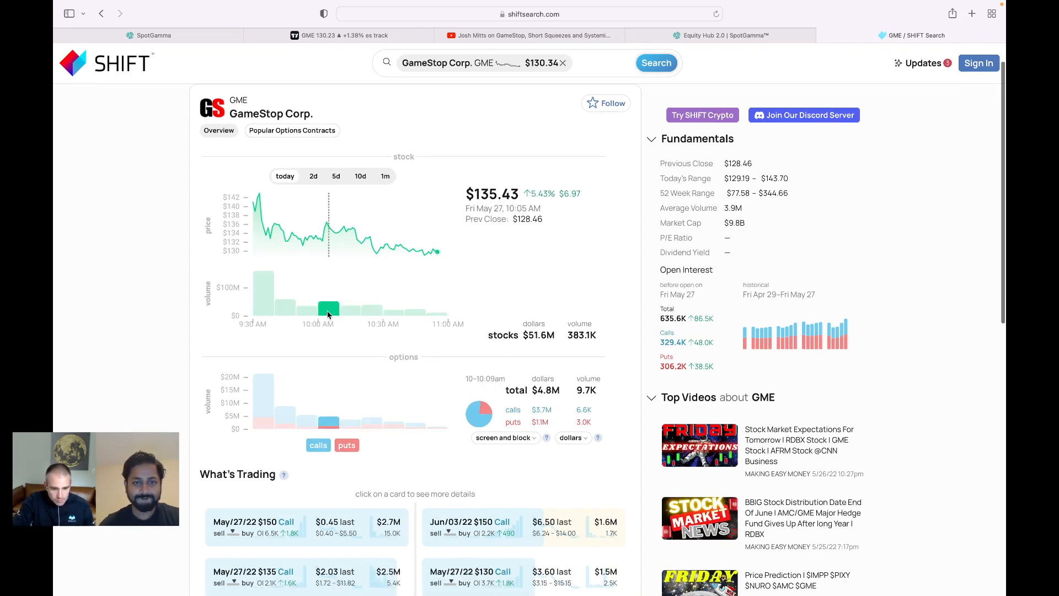
scroll(down, 3)
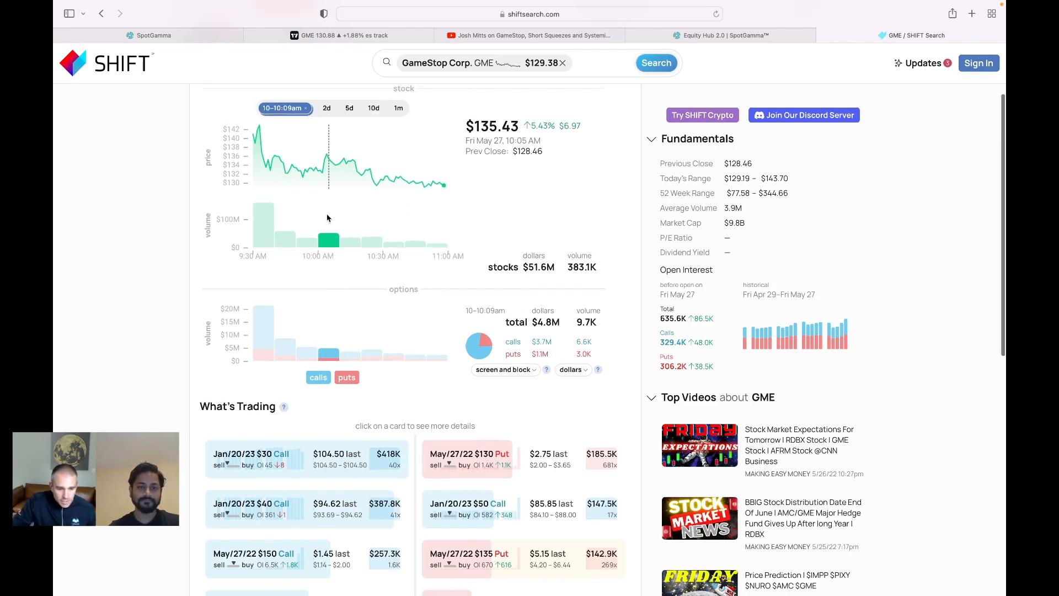
click(285, 108)
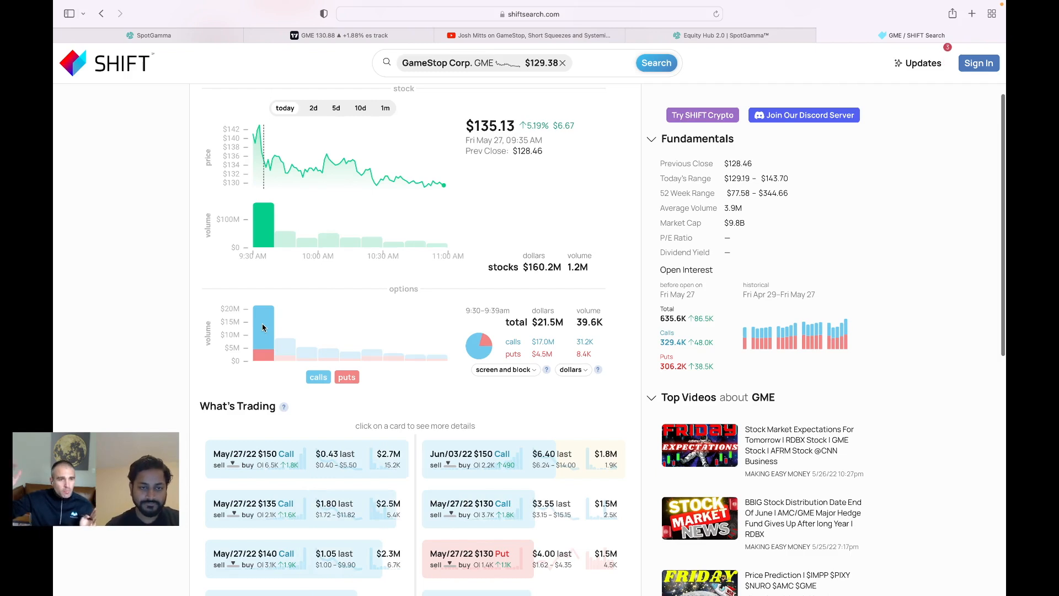
Step: Select the 9:30 am interval, widen to a multi-day range, and highlight the May 26 session
click(285, 107)
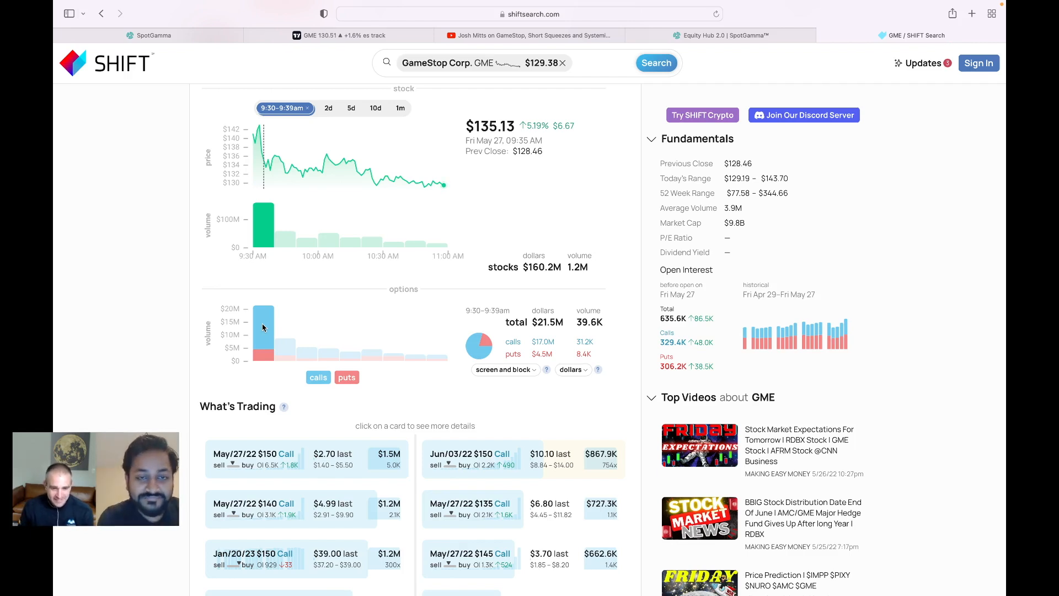
click(285, 109)
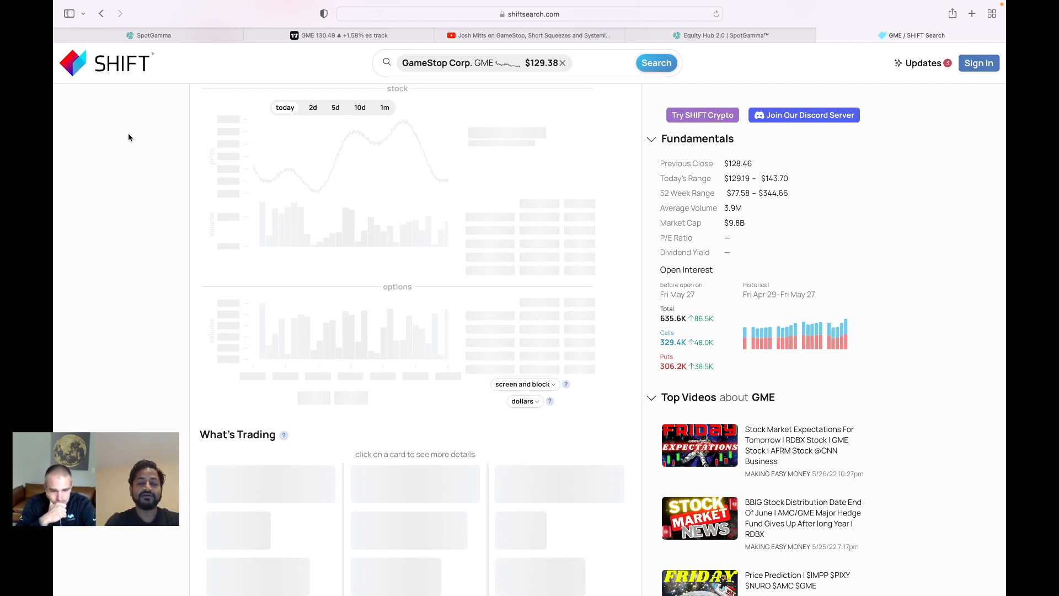
click(360, 107)
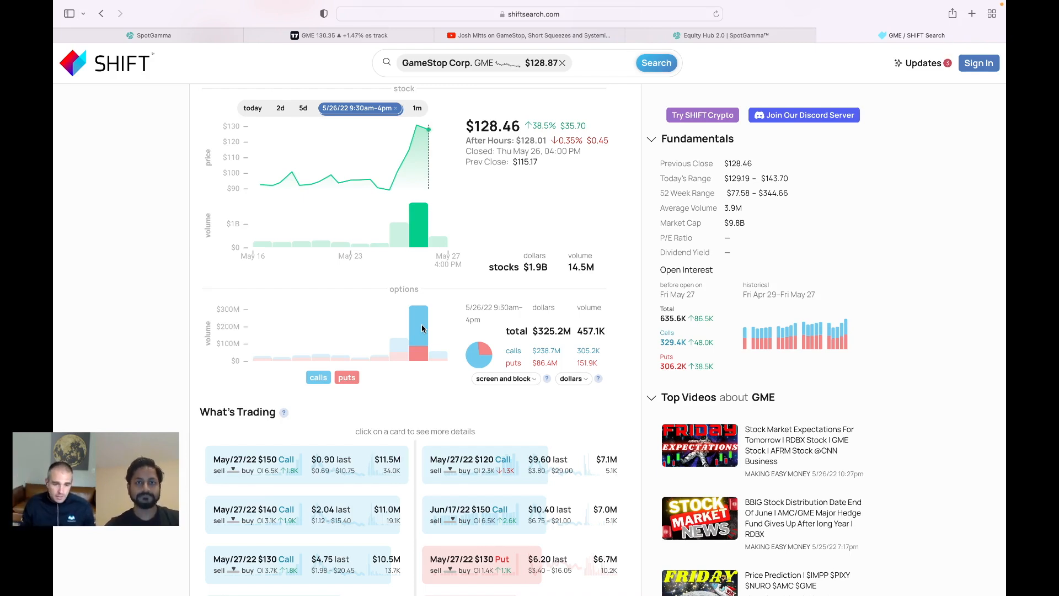
mouse_move(426, 300)
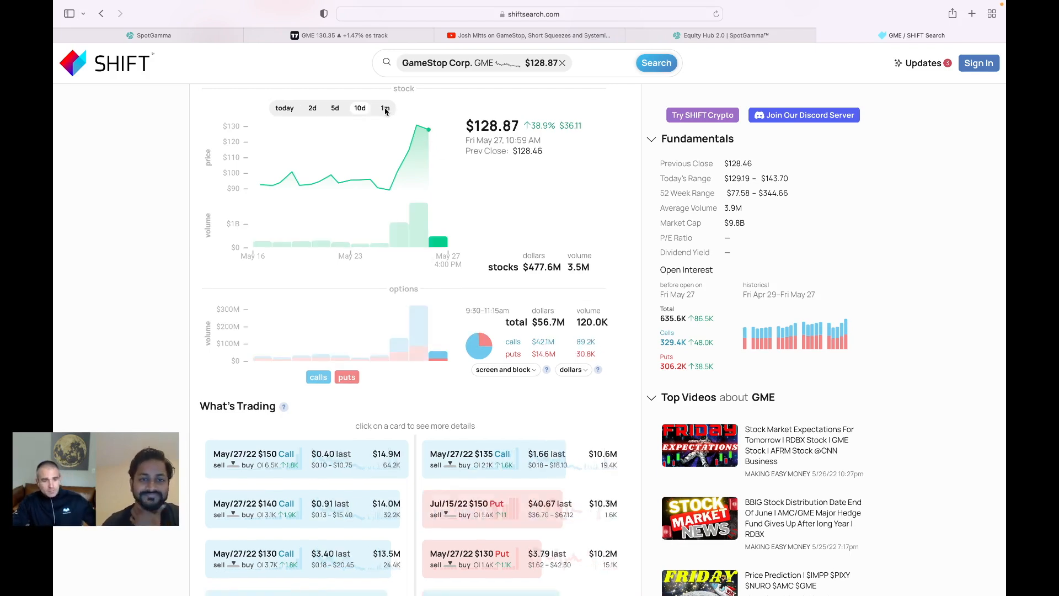
Step: Expand GameStop's stock and options charts to the one-month range
click(385, 107)
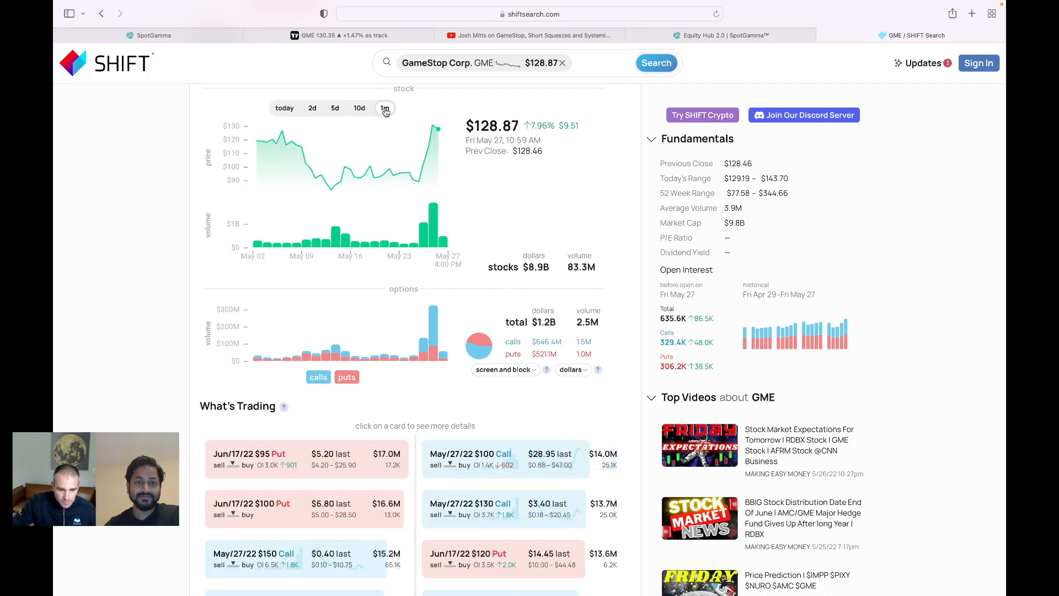
mouse_move(360, 213)
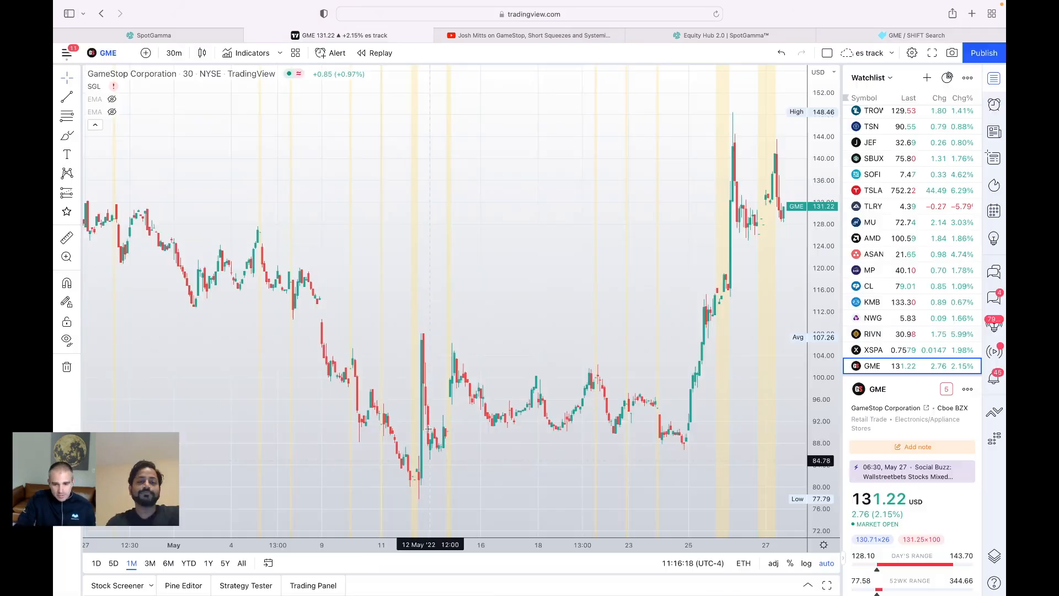
mouse_move(573, 460)
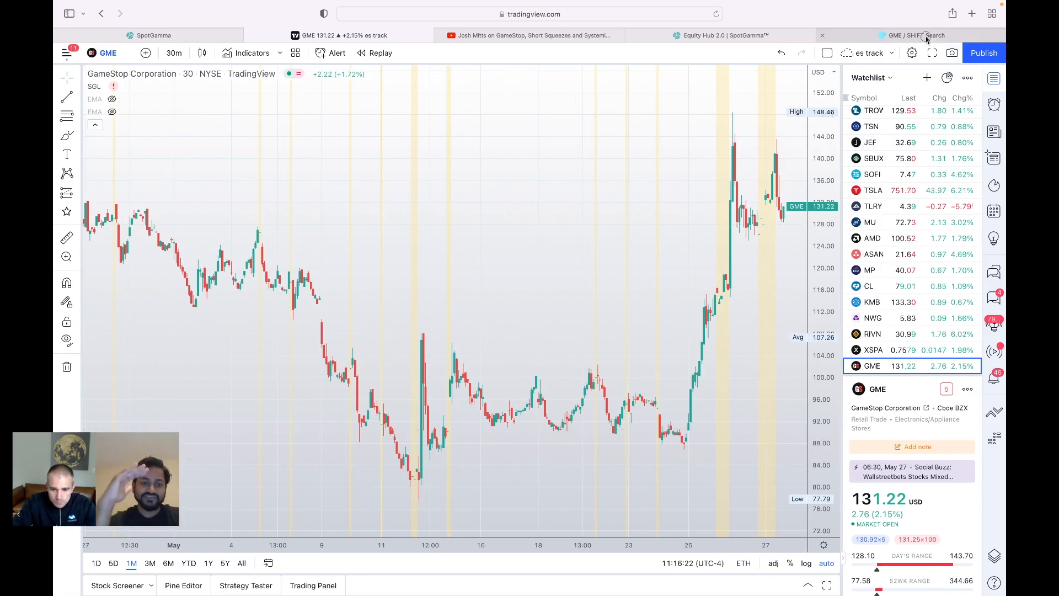
Step: Return to the GME SHIFT Search tab and move down to the What's Trading cards
click(908, 36)
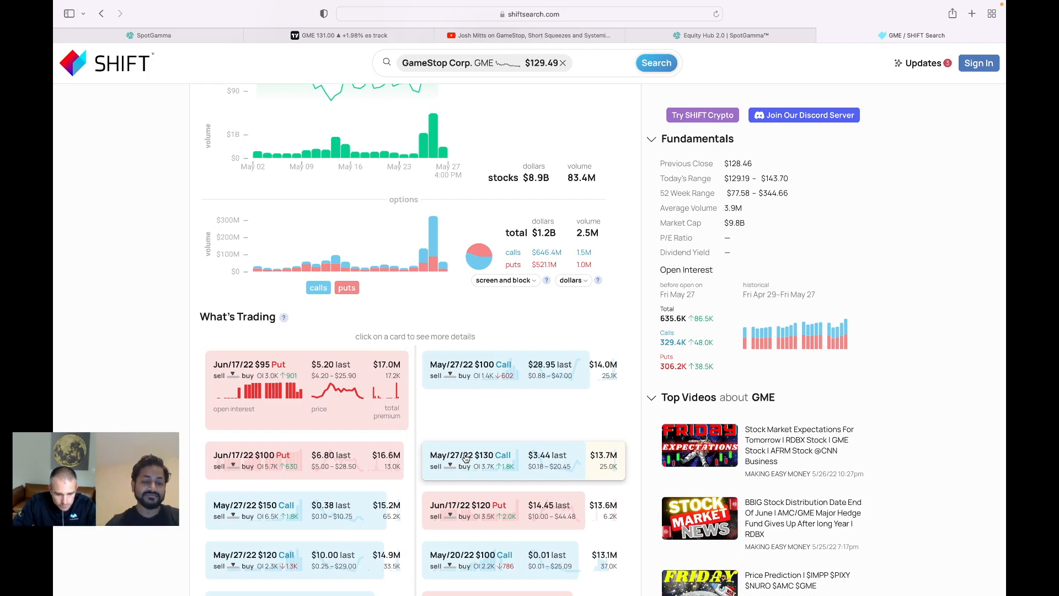
scroll(down, 3)
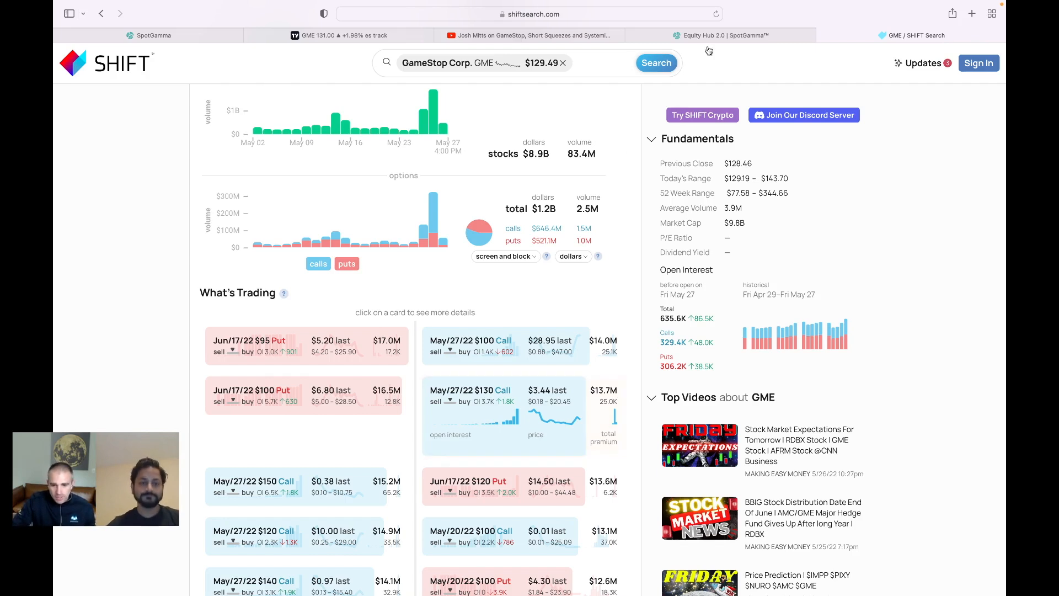
mouse_move(723, 35)
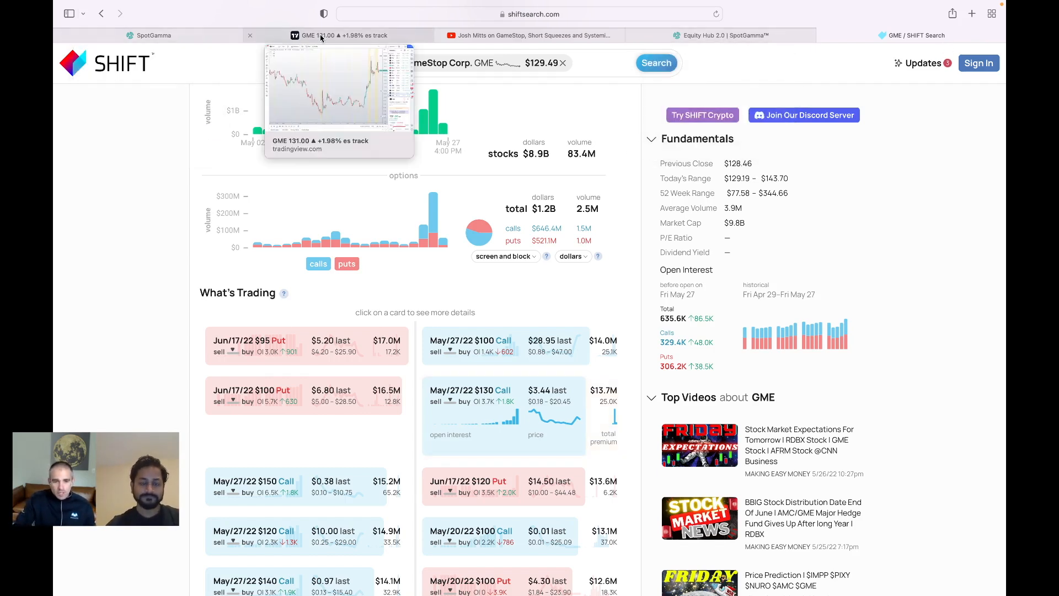
Step: Return to the TradingView GameStop chart, then land on SHIFT Search's options heatmap view
click(341, 35)
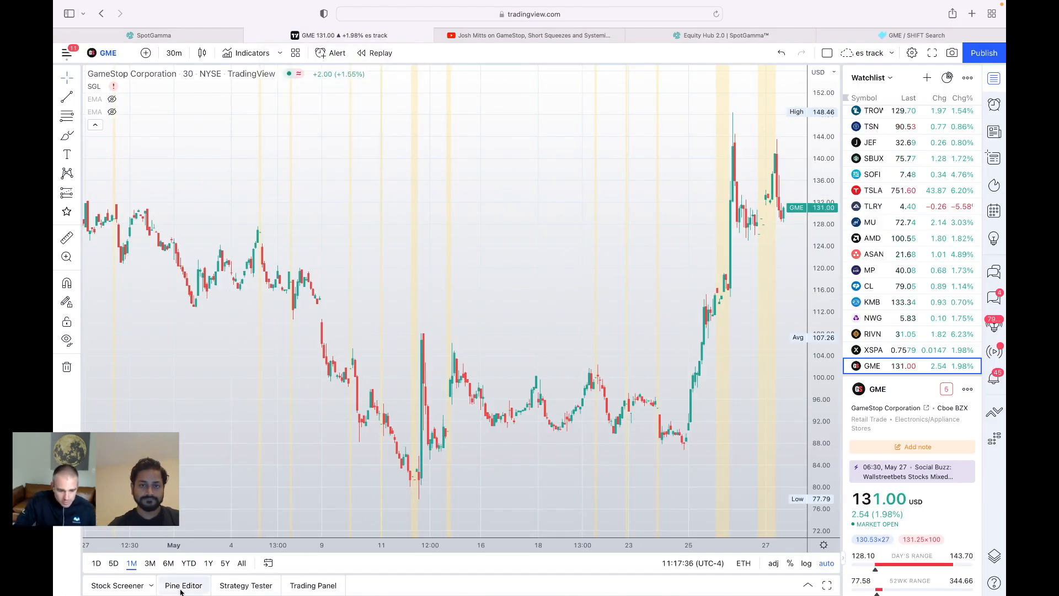
click(113, 563)
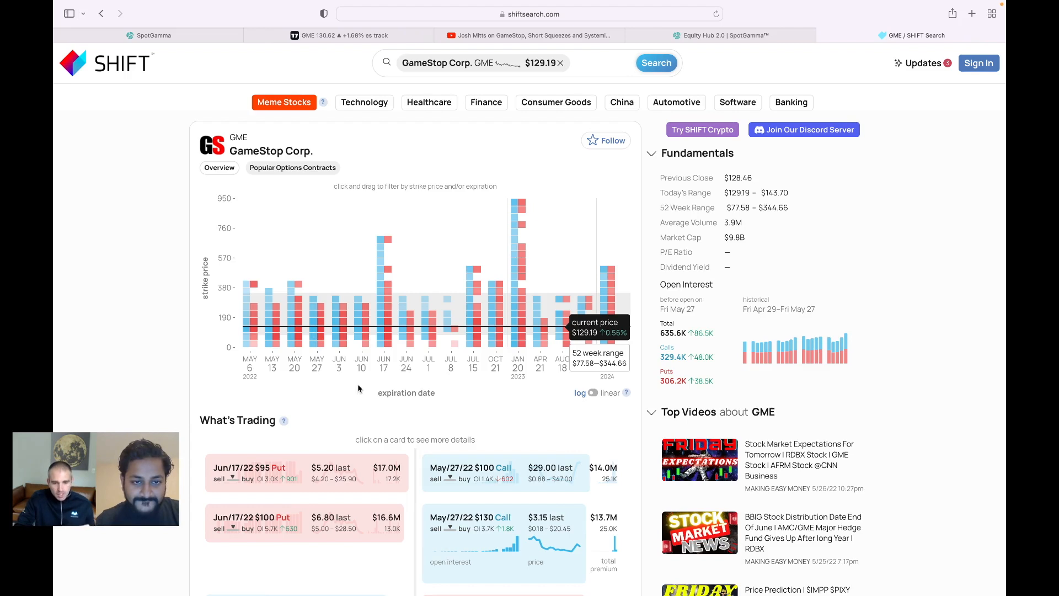
mouse_move(386, 274)
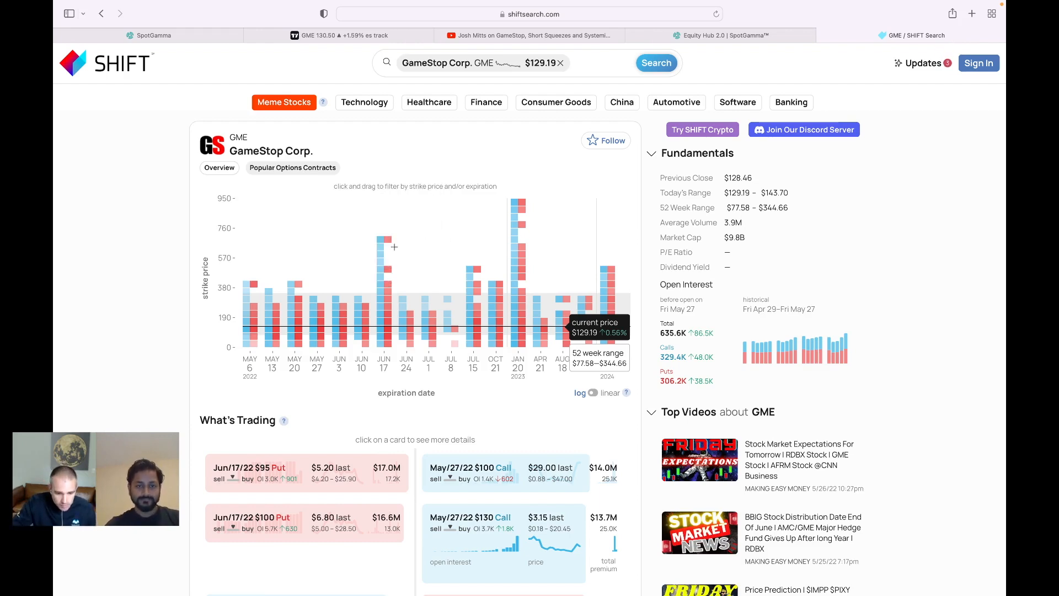
mouse_move(384, 293)
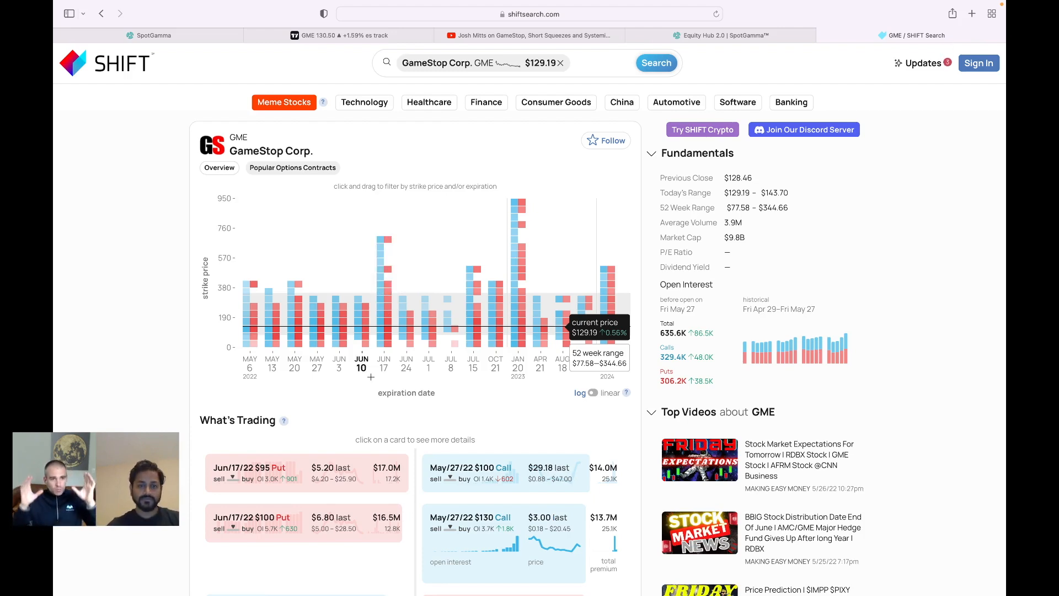
mouse_move(371, 380)
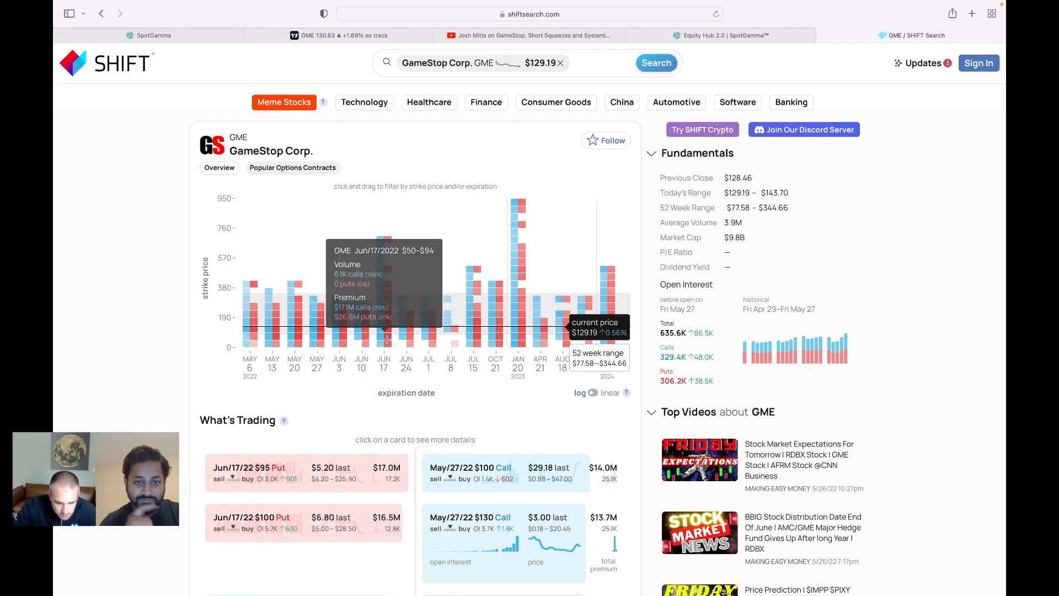
Step: Filter the heatmap to Jun 17, 2022 strikes $47.50–$94.99, then widen to all Jun 17 strikes
drag(384, 251, 384, 325)
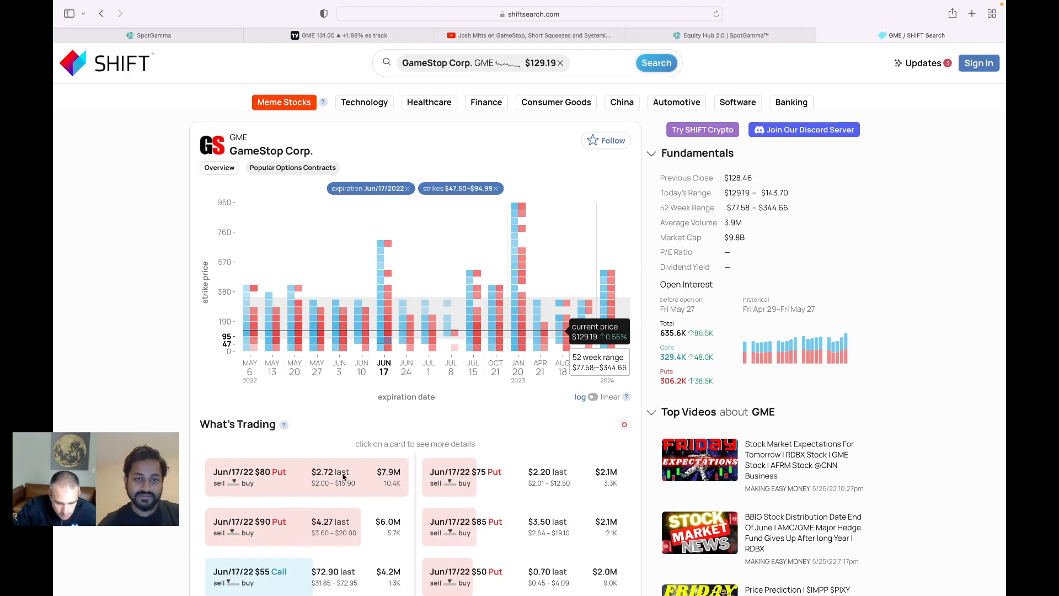
scroll(down, 3)
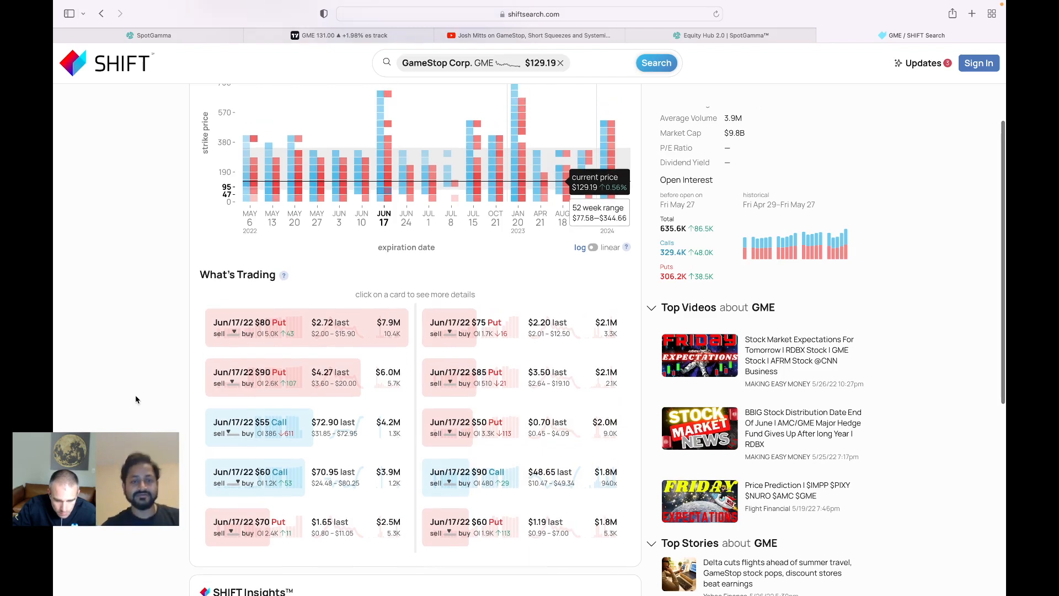
click(384, 168)
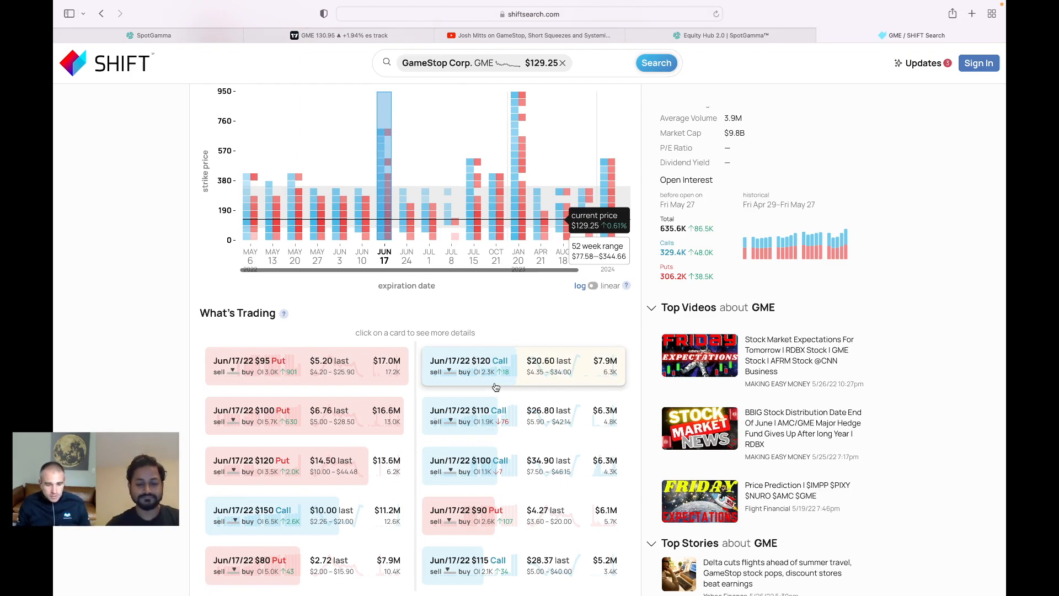
mouse_move(322, 385)
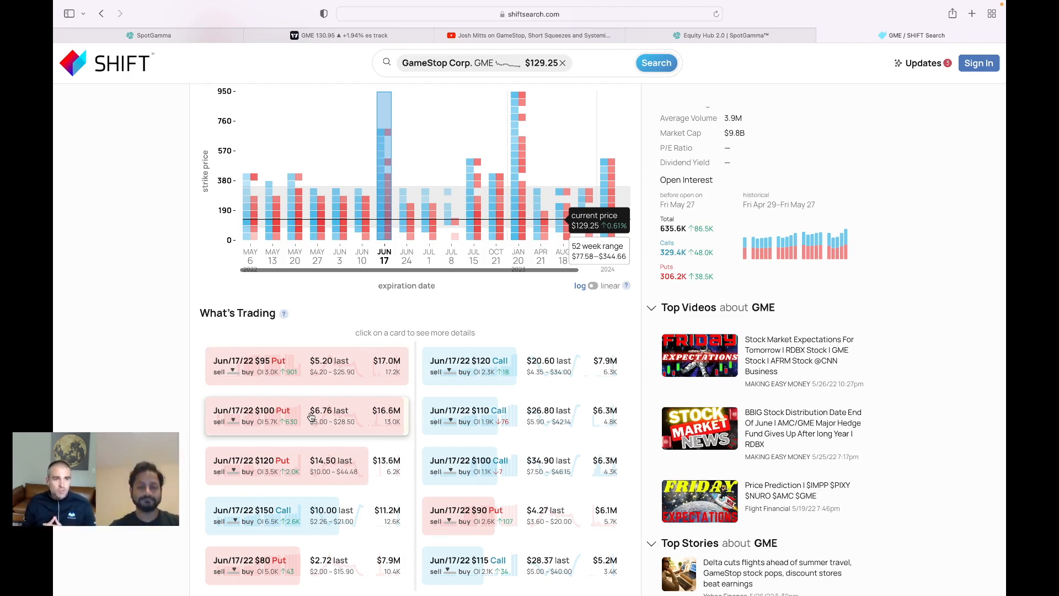
mouse_move(486, 368)
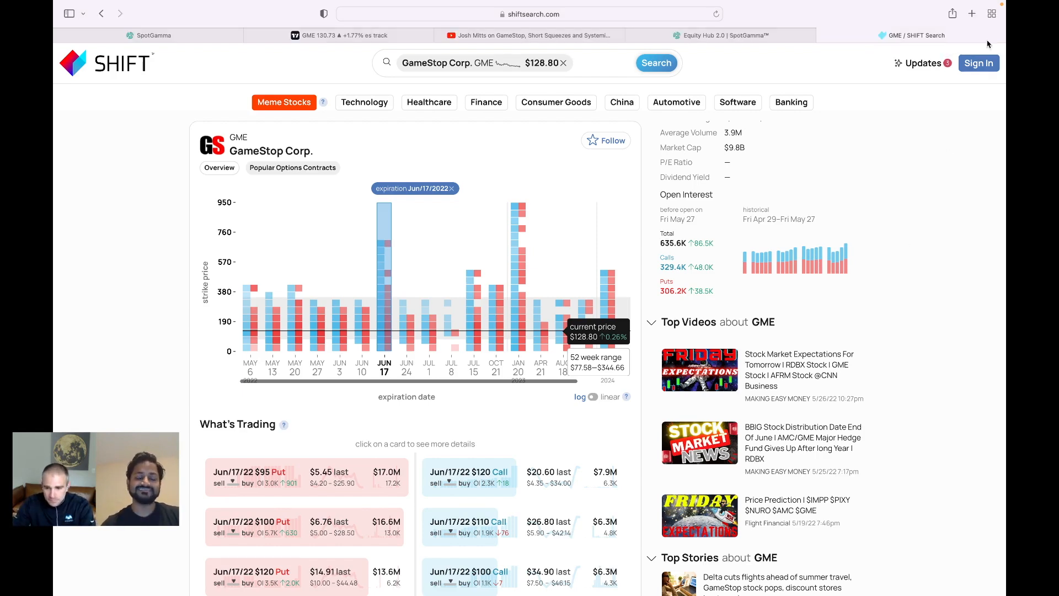
mouse_move(919, 227)
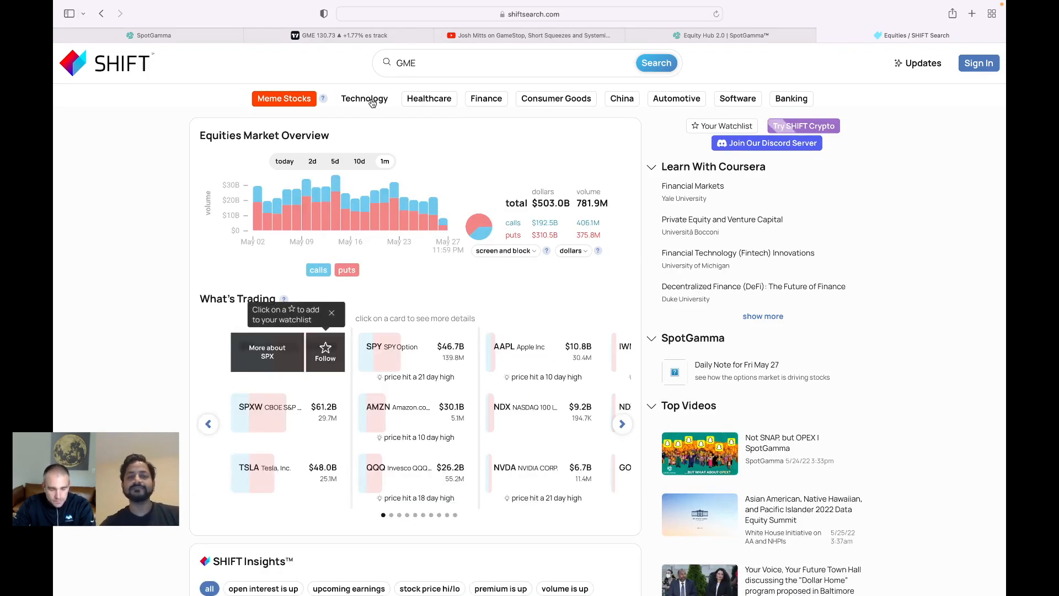
Step: Load the Technology sector overview and move down to its SHIFT Insights section
click(363, 102)
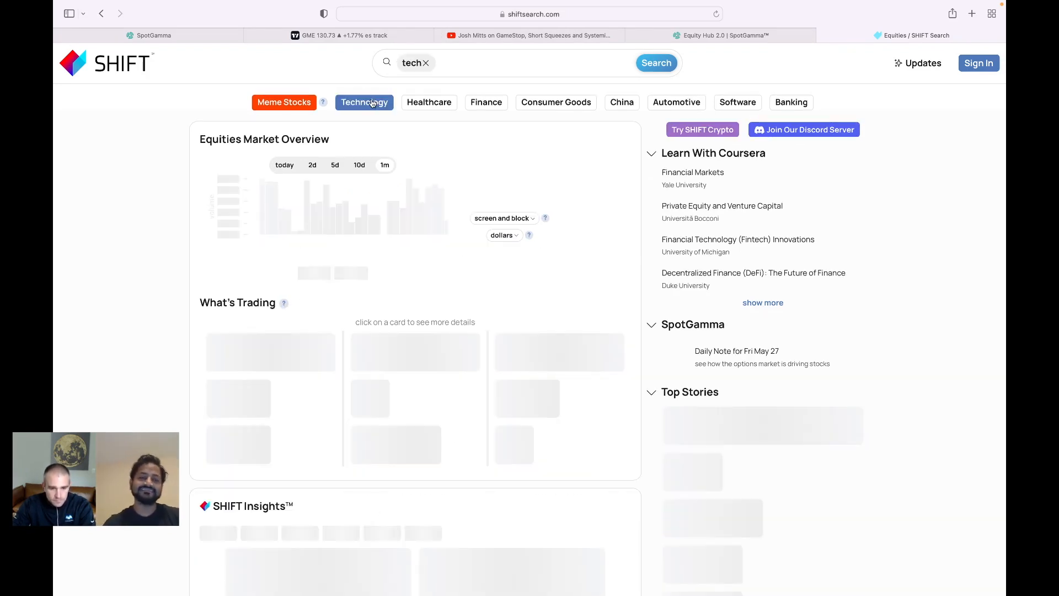
click(364, 102)
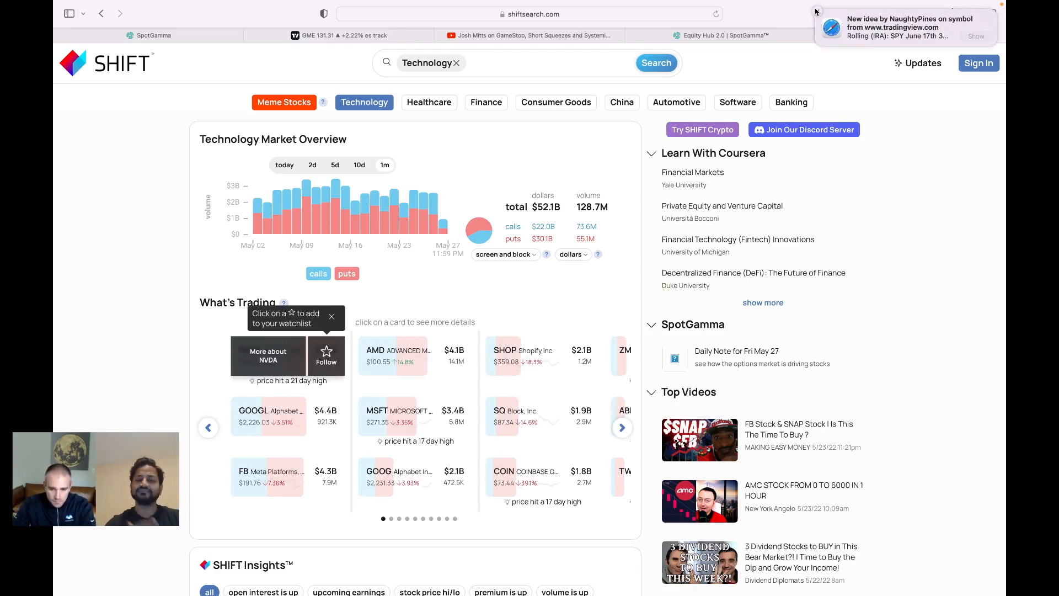
scroll(down, 3)
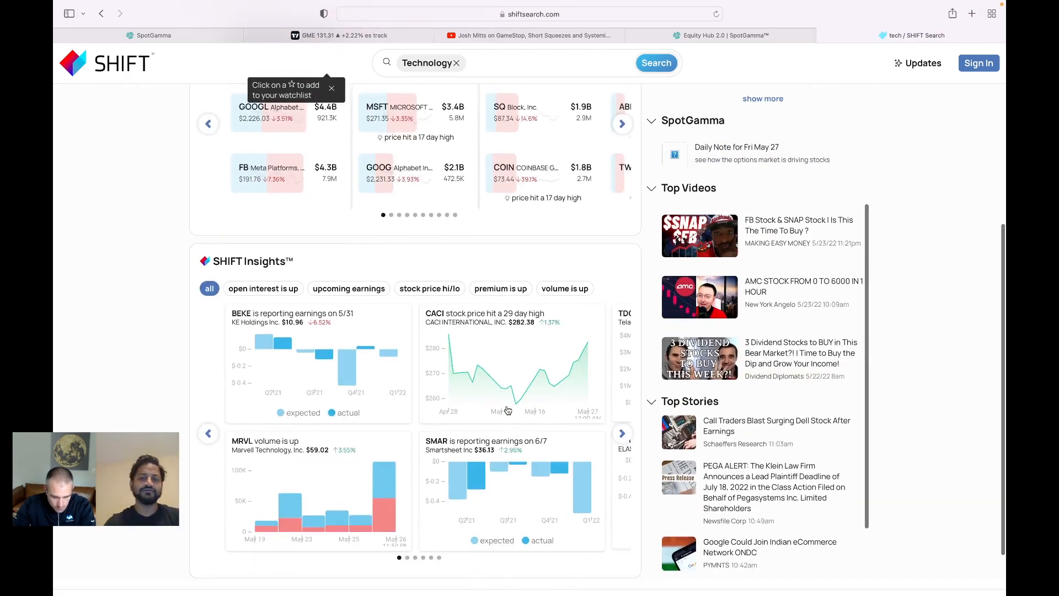
scroll(down, 3)
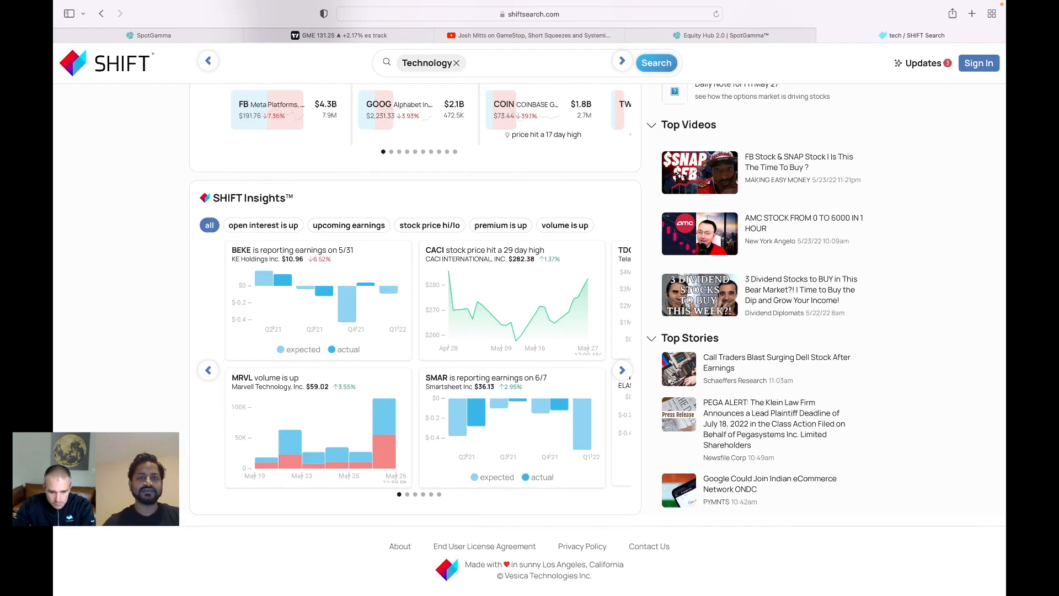
scroll(down, 3)
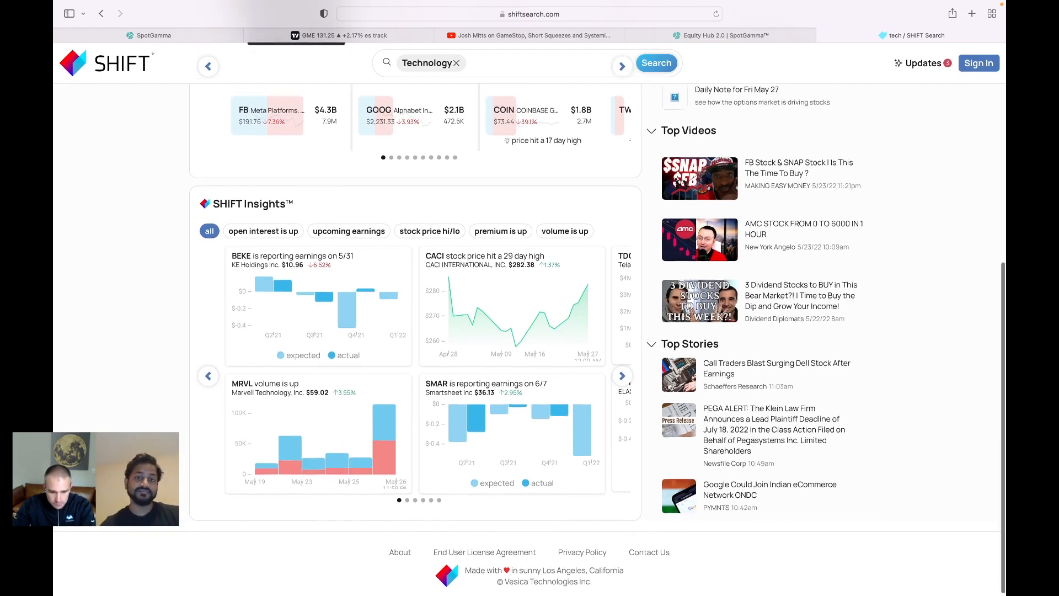